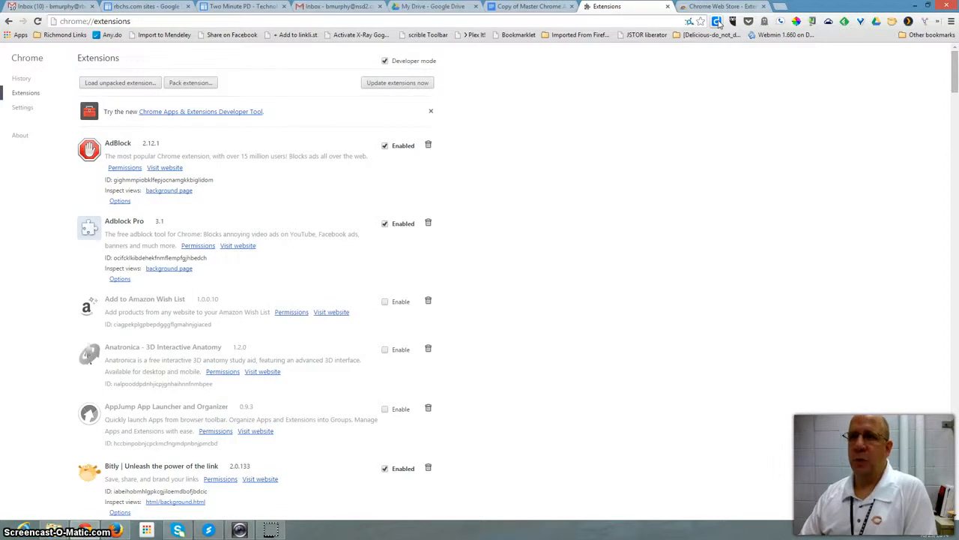
{"action": "mouse_move", "coordinate": [718, 24]}
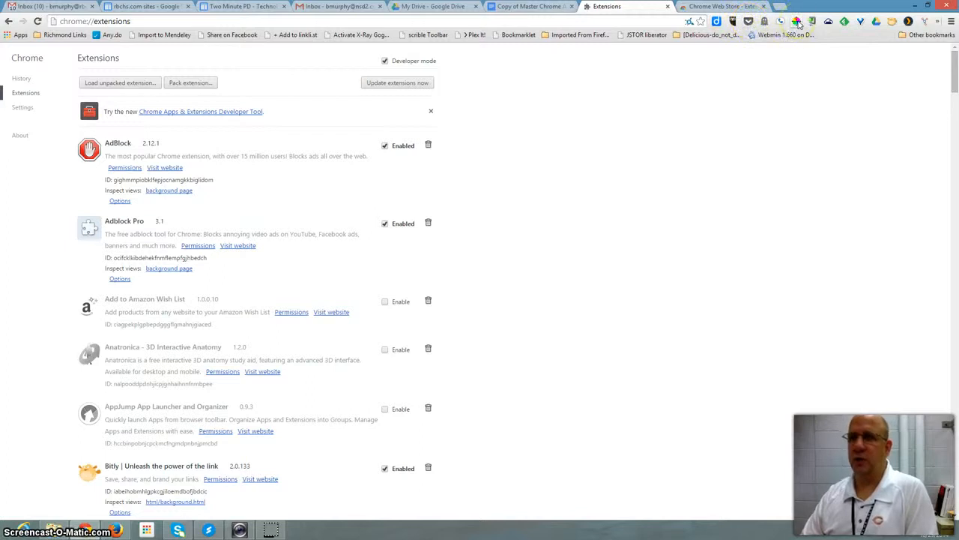
{"action": "mouse_move", "coordinate": [797, 21]}
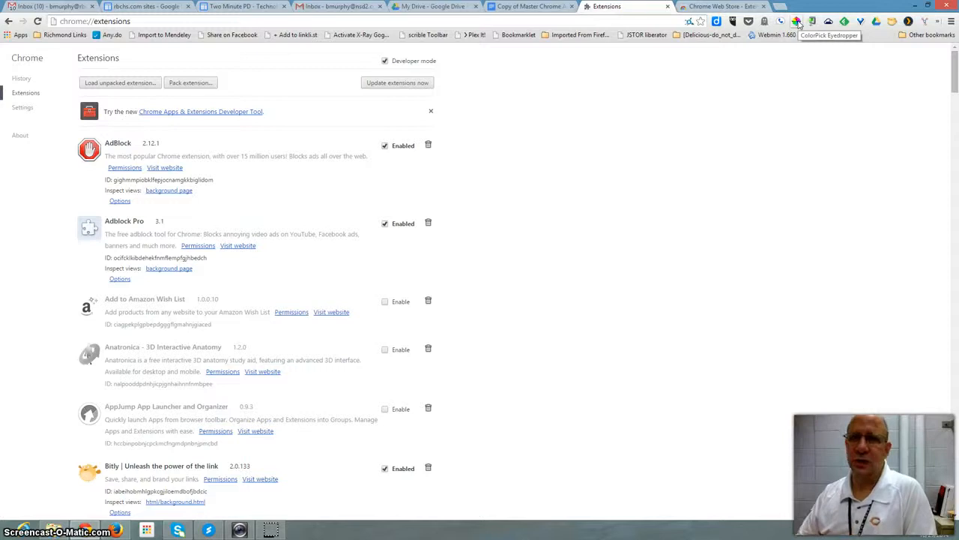
{"action": "mouse_move", "coordinate": [674, 17]}
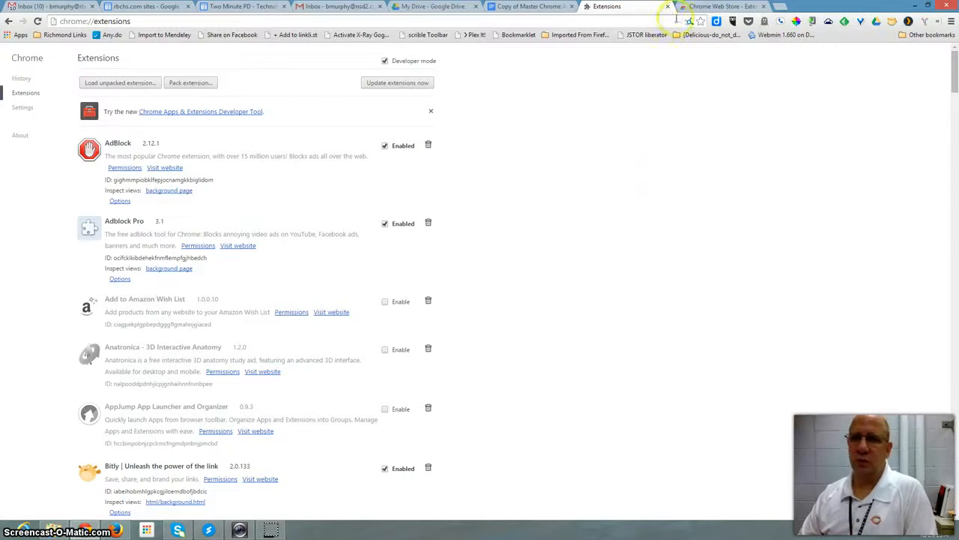
- Install Highlight Keywords for Google Search from the Web Store and return to the Extensions tab
{"action": "left_click", "coordinate": [721, 6]}
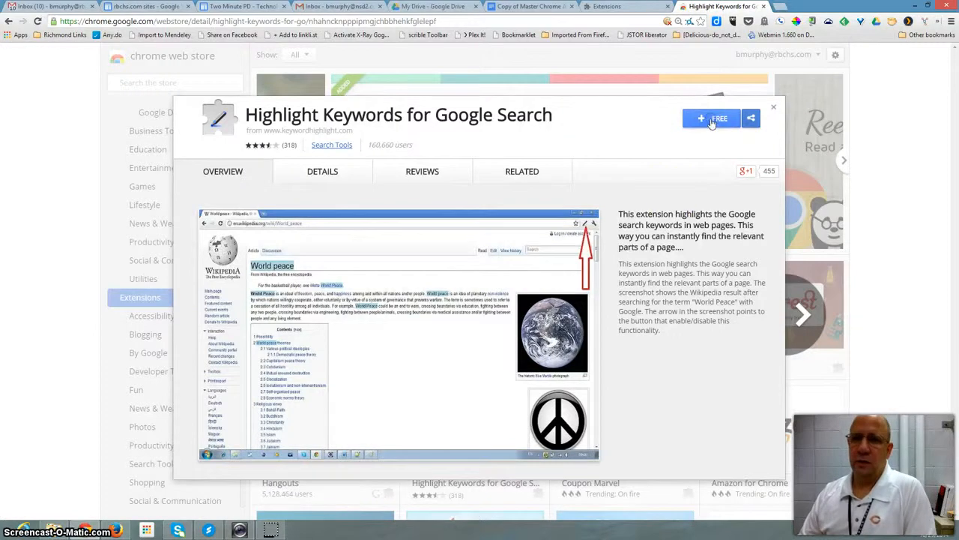
{"action": "left_click", "coordinate": [711, 118]}
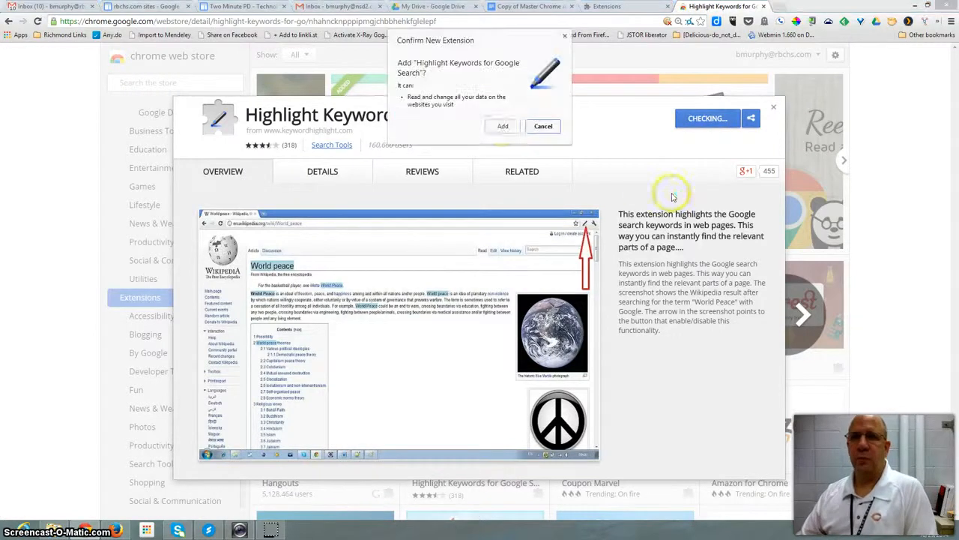
{"action": "left_click", "coordinate": [502, 126]}
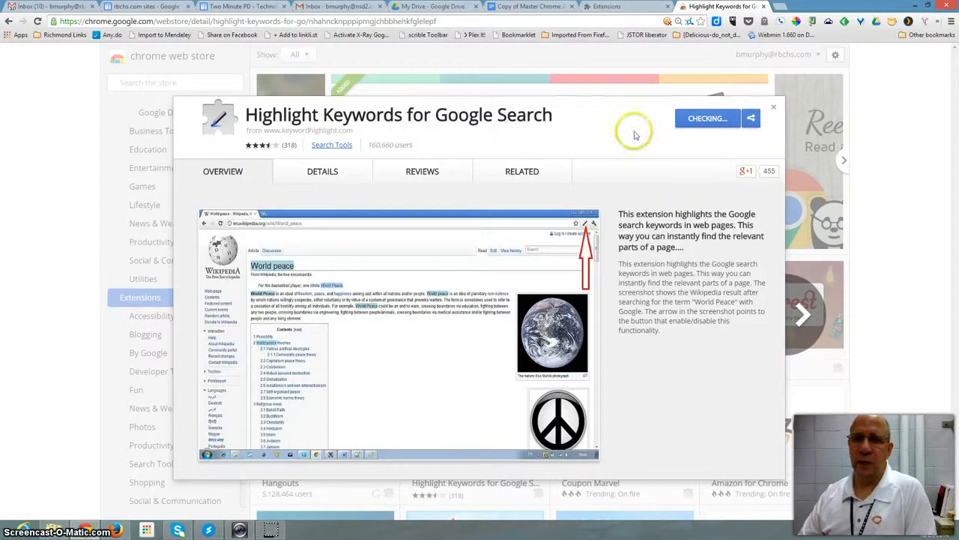
{"action": "mouse_move", "coordinate": [627, 7]}
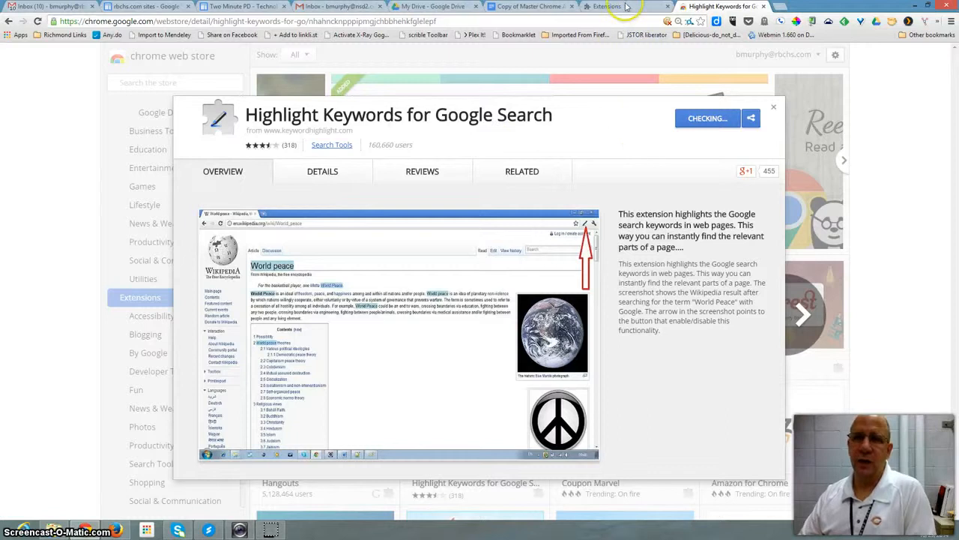
{"action": "left_click", "coordinate": [607, 6]}
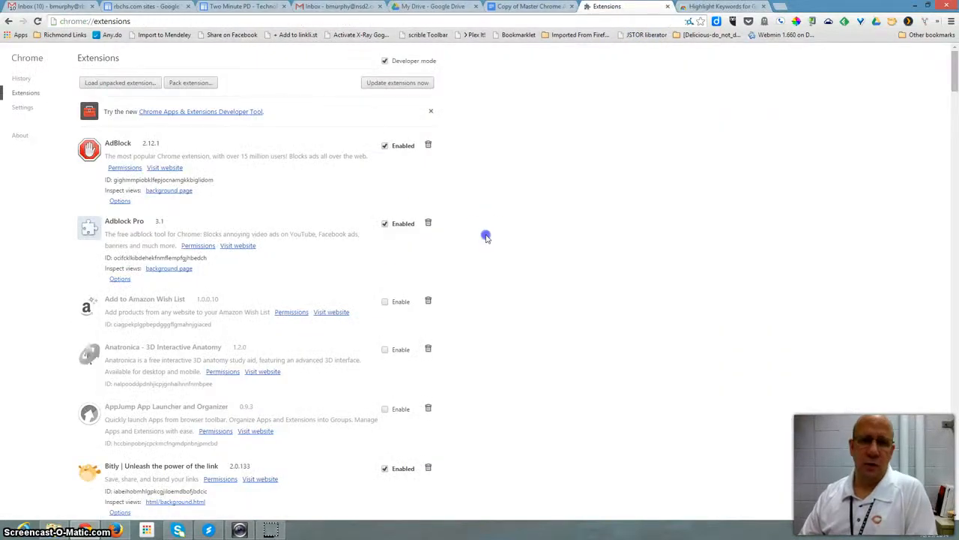
- Delete Highlight Keywords for Google Search via its trash icon and confirm the removal prompt
{"action": "scroll", "scroll_direction": "down", "scroll_amount": 3}
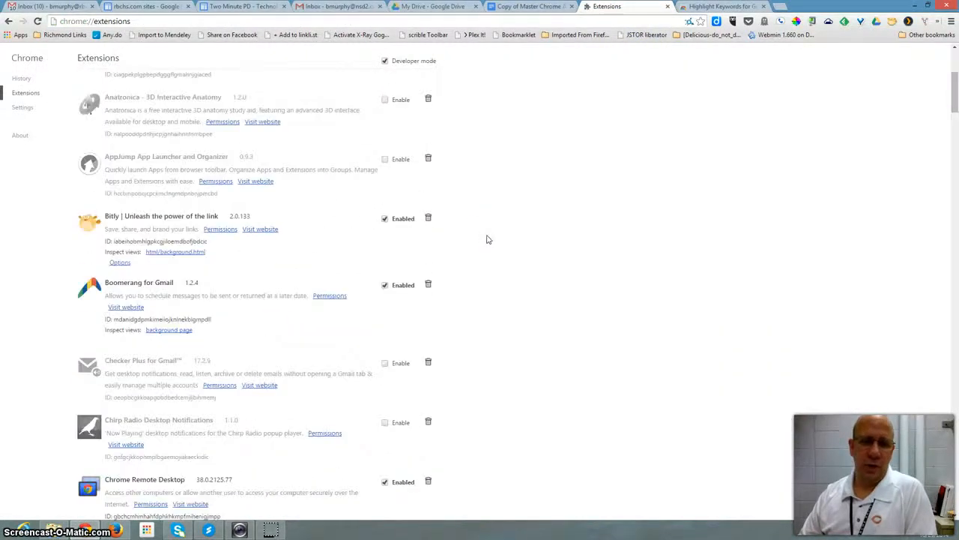
{"action": "scroll", "scroll_direction": "down", "scroll_amount": 3}
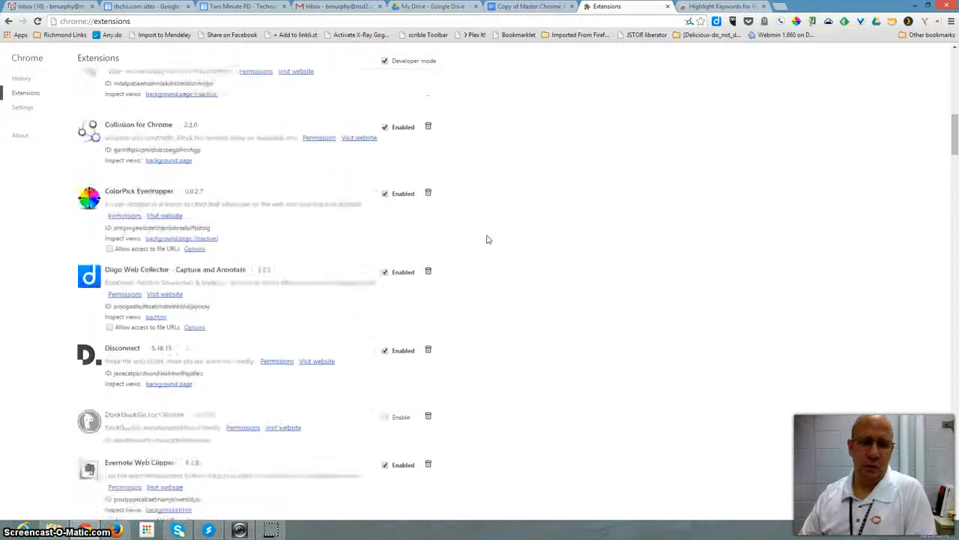
{"action": "scroll", "scroll_direction": "down", "scroll_amount": 3}
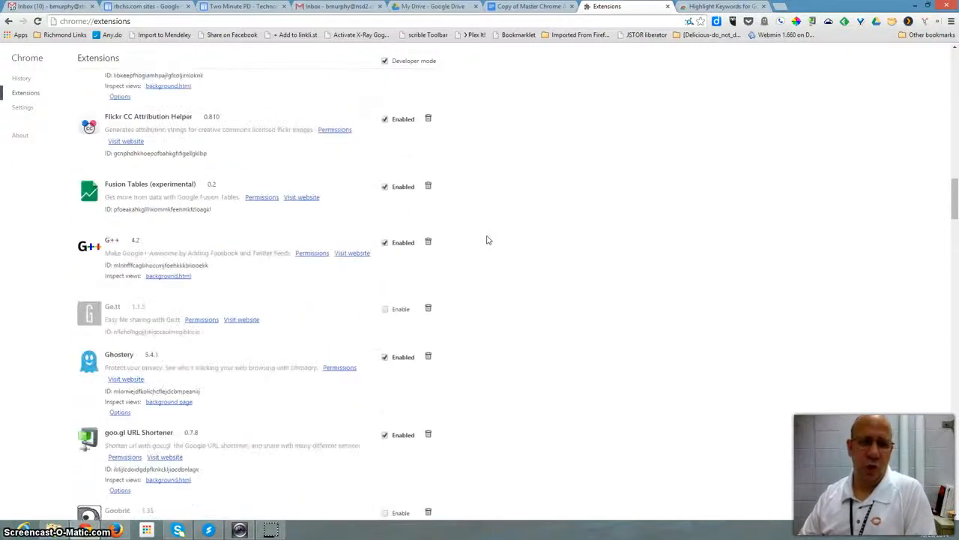
{"action": "scroll", "scroll_direction": "down", "scroll_amount": 3}
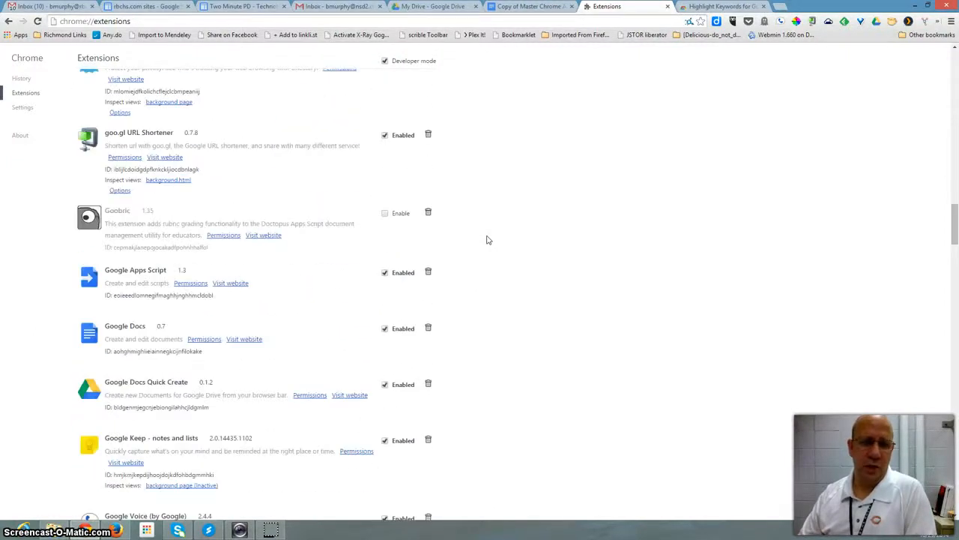
{"action": "scroll", "scroll_direction": "down", "scroll_amount": 3}
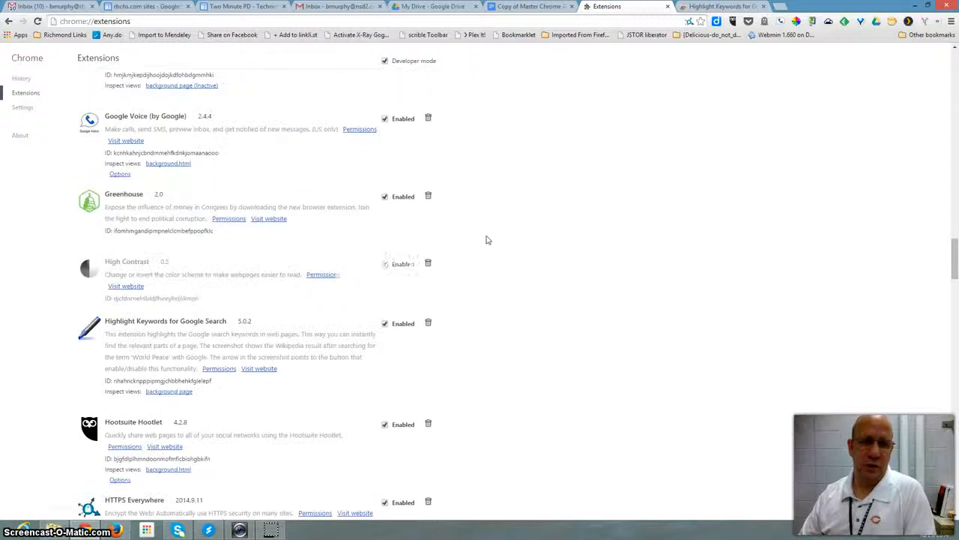
{"action": "left_click", "coordinate": [385, 264]}
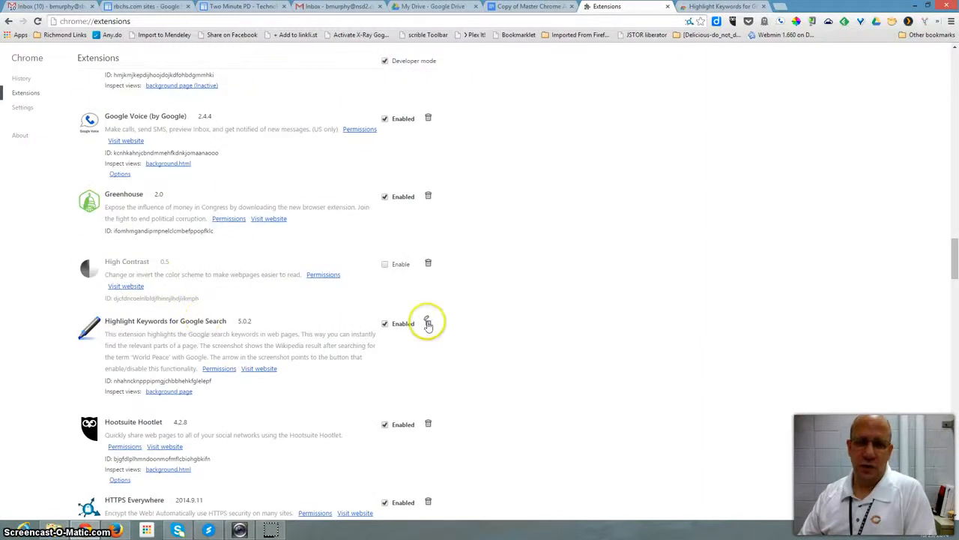
{"action": "left_click", "coordinate": [429, 324]}
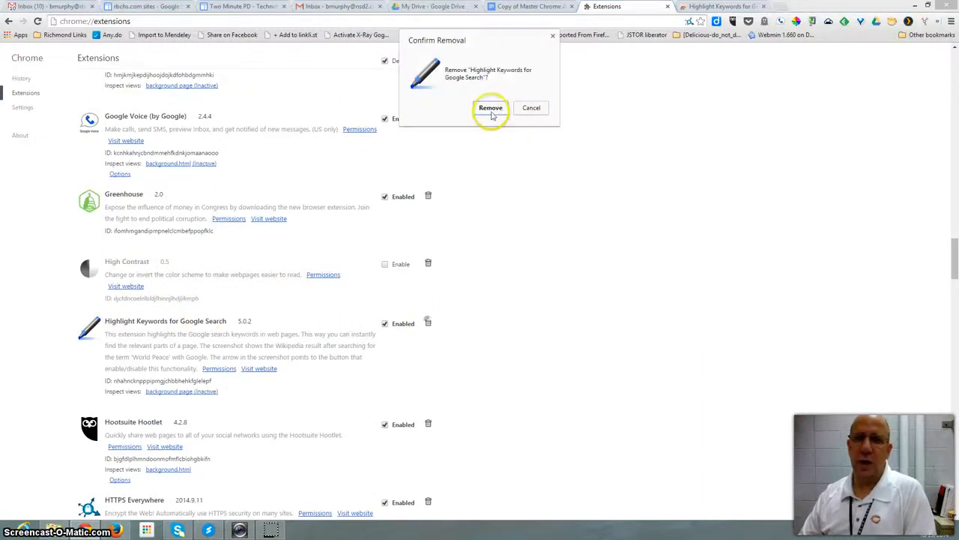
{"action": "left_click", "coordinate": [490, 108]}
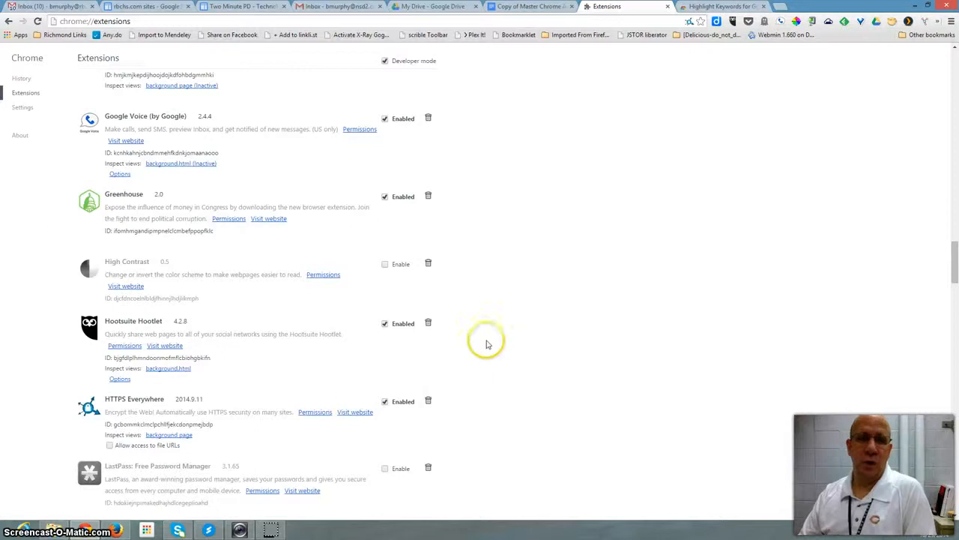